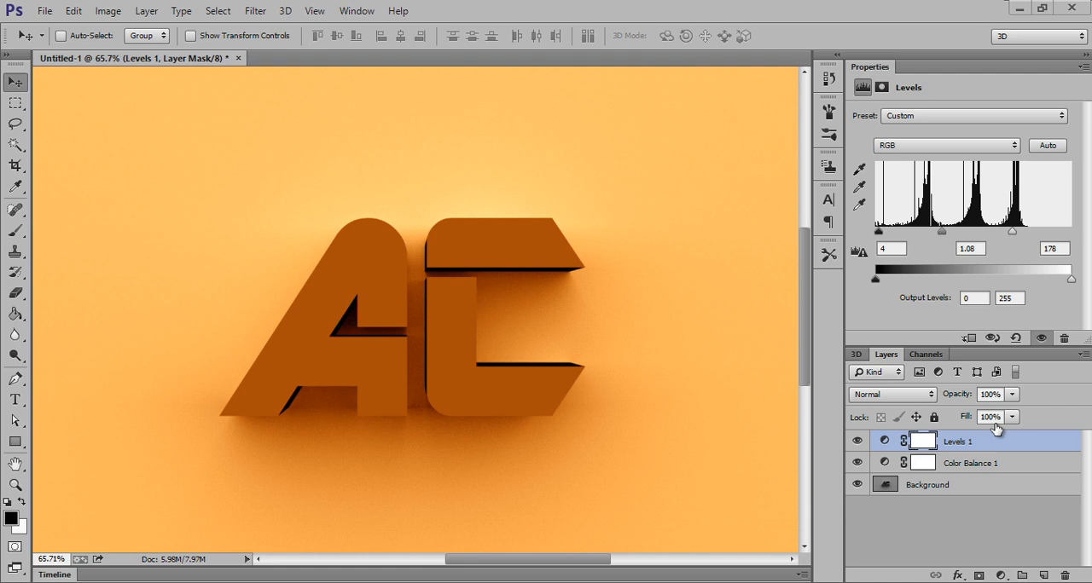
mouse_move(997, 426)
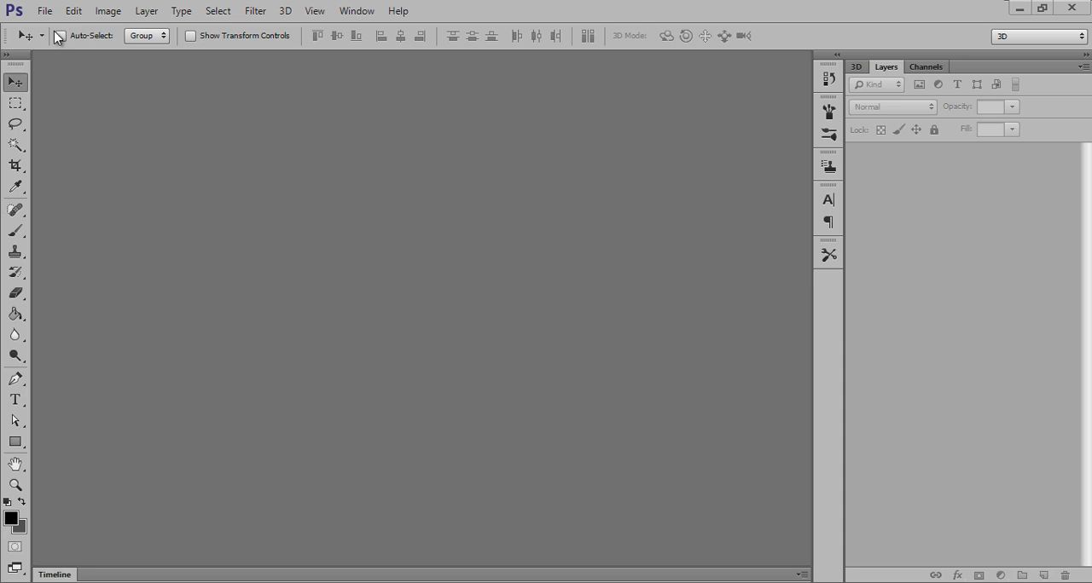
- Create a new 1900 × 1100 px, 100 ppi white document
click(62, 10)
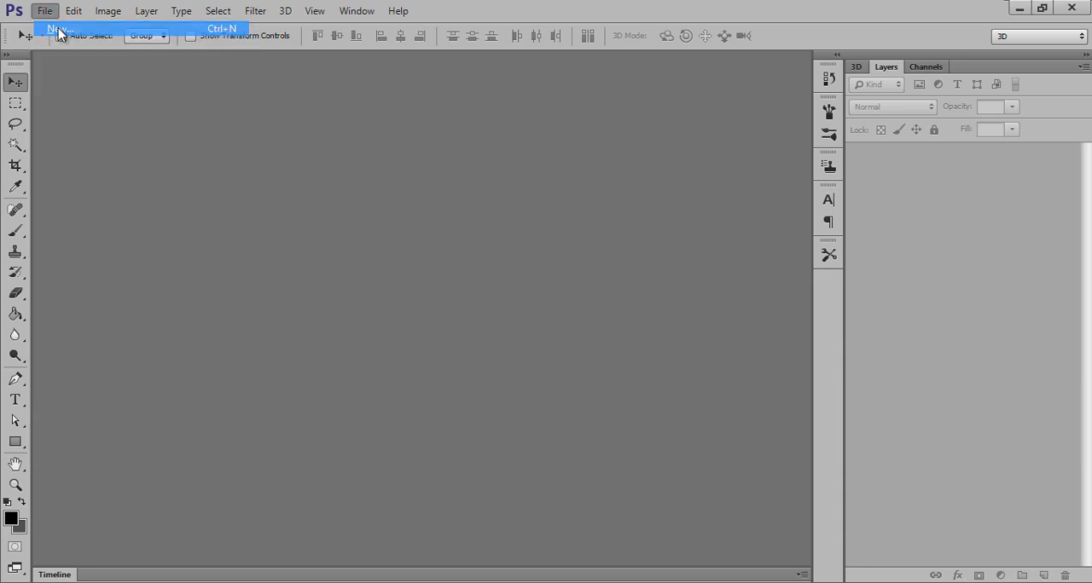
click(59, 30)
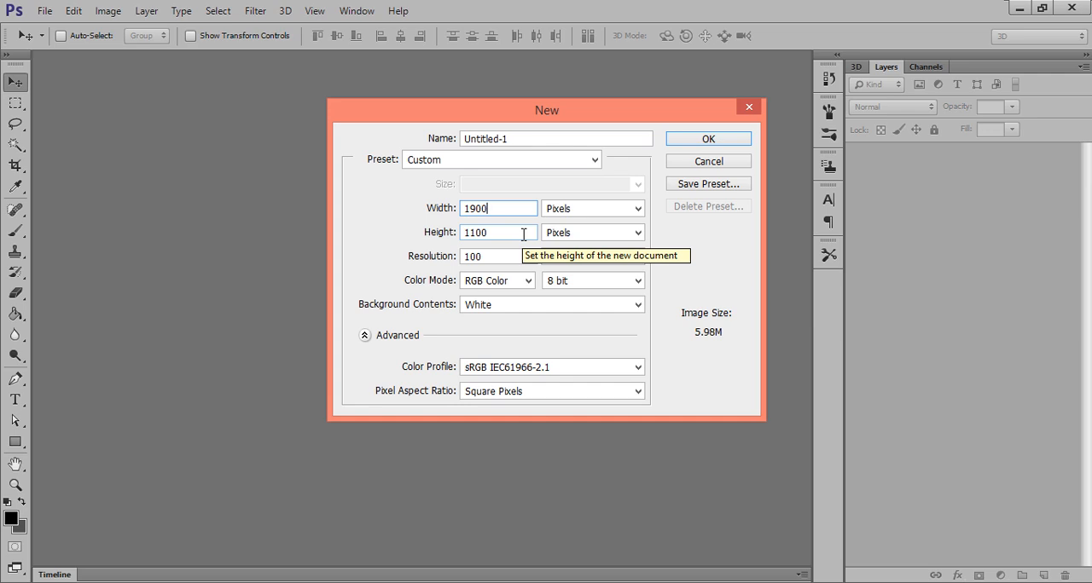
mouse_move(686, 147)
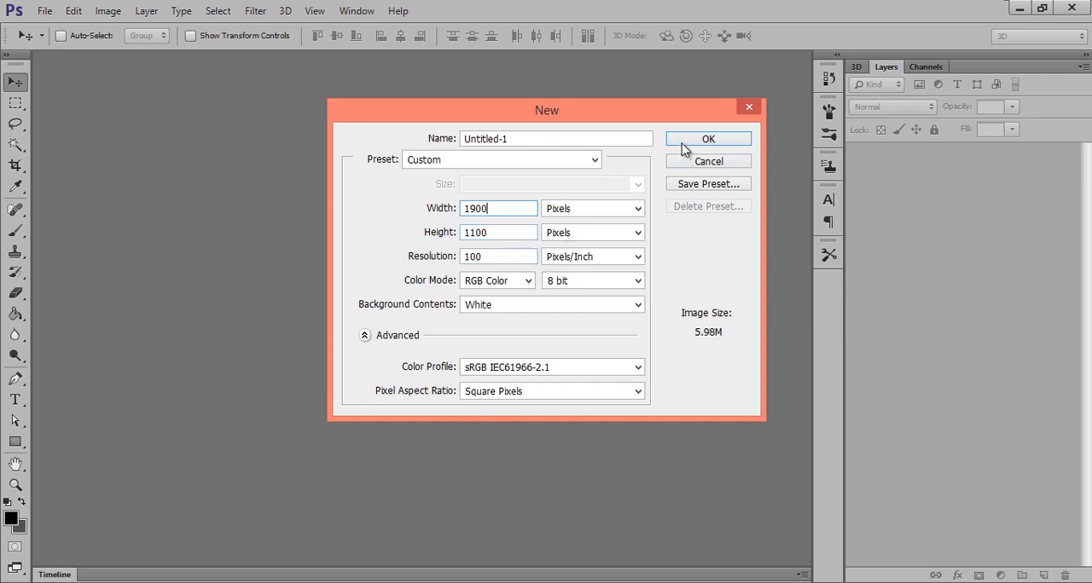
click(708, 139)
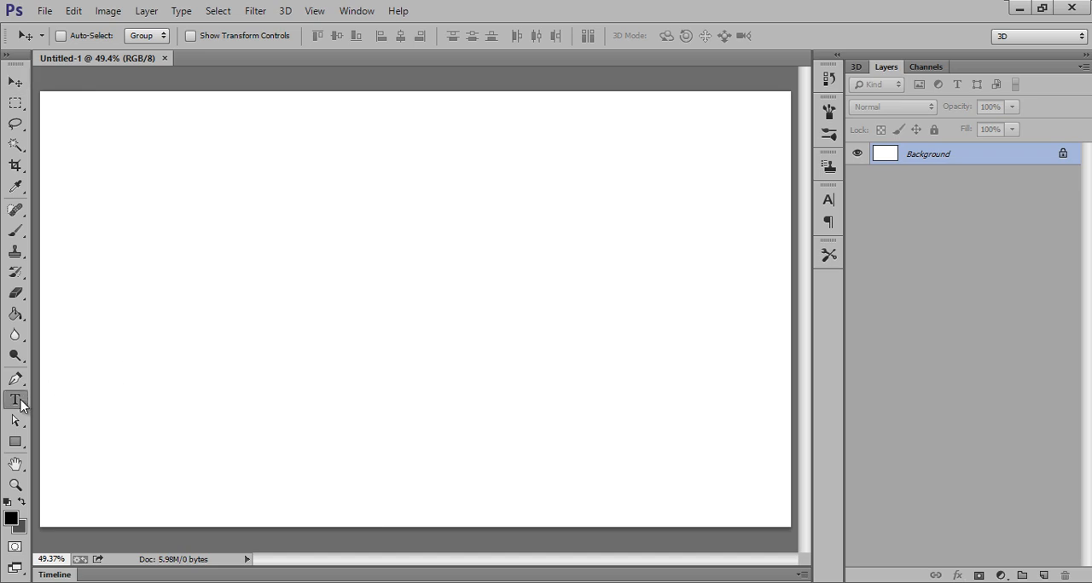
- Type 'AC' on the canvas and scrub its font size up to 398 pt
click(337, 327)
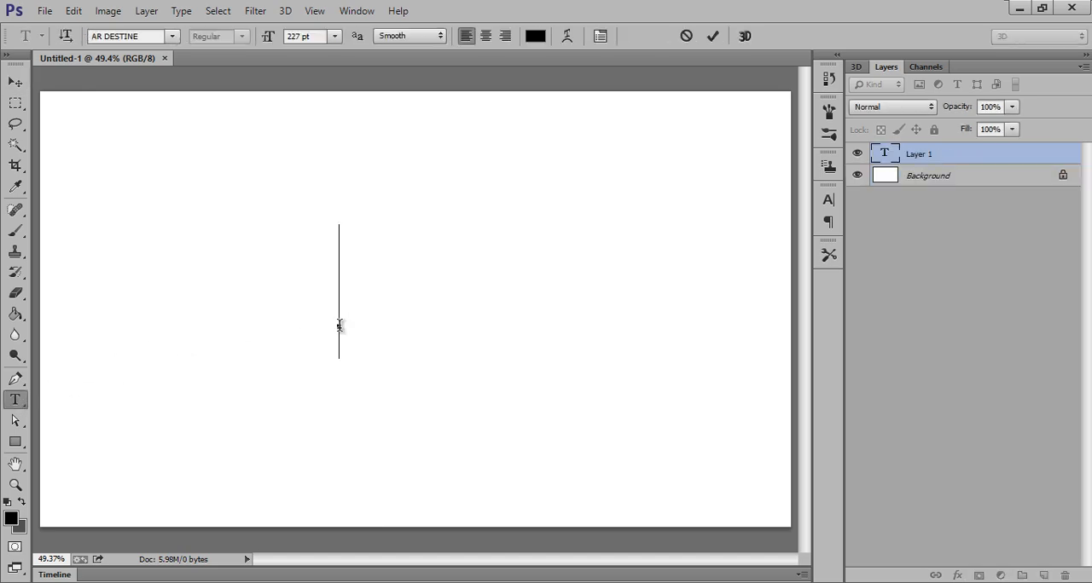
text(AC)
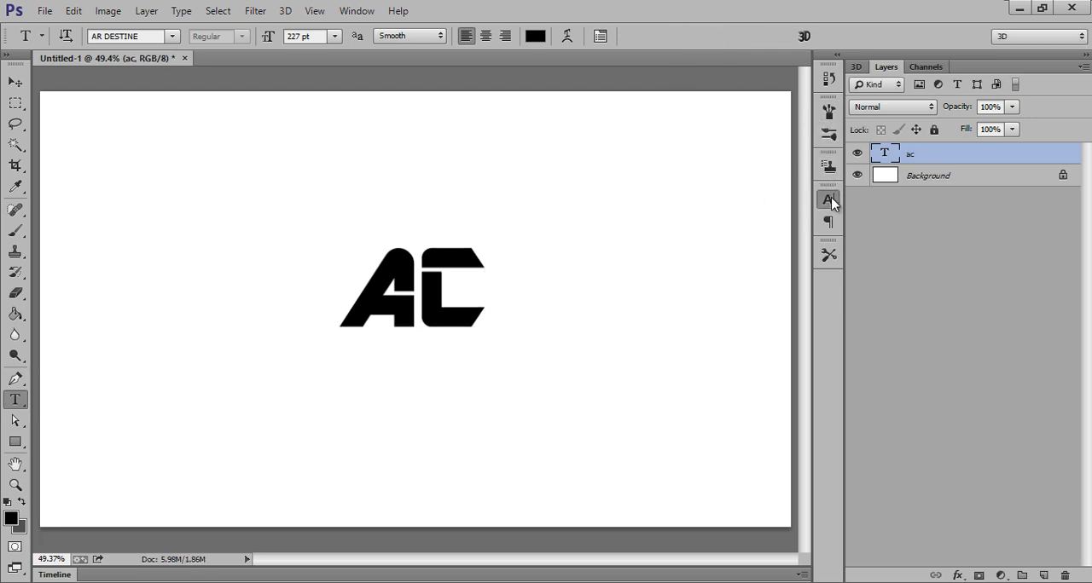
click(827, 200)
text(250)
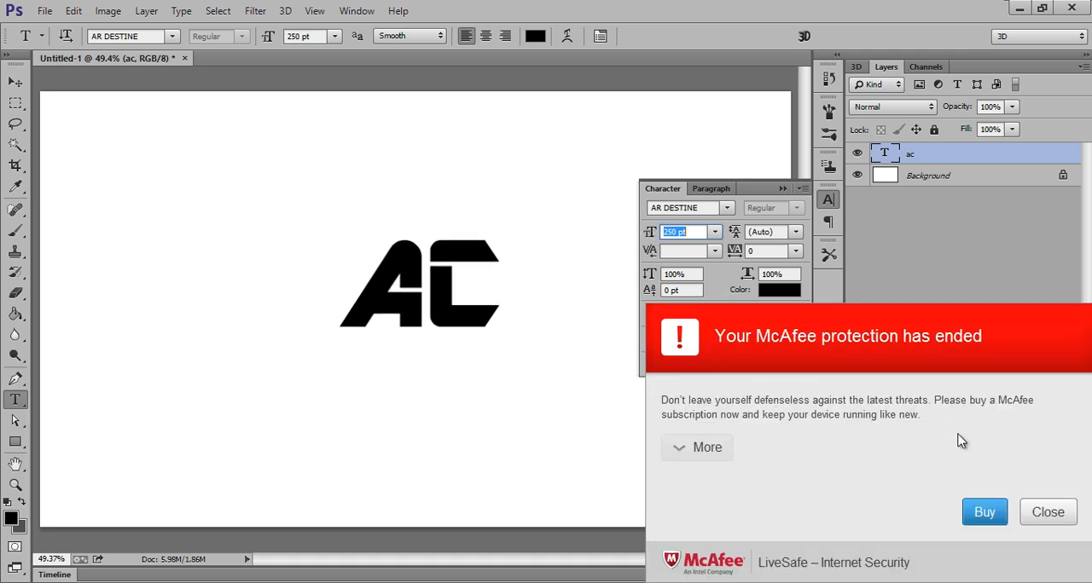
click(1047, 512)
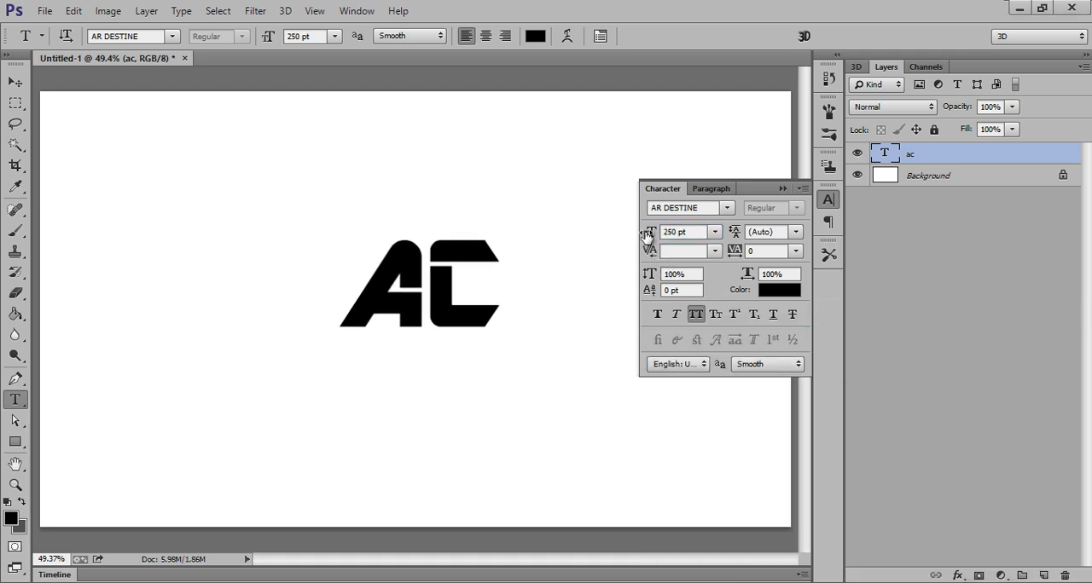
drag(648, 231, 683, 231)
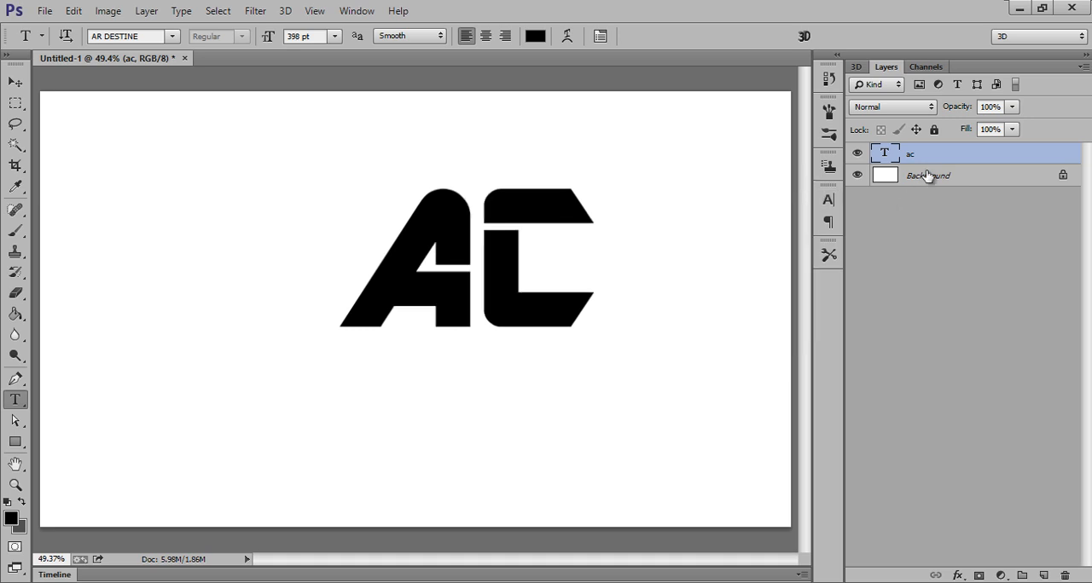
- Center the AC text over the Background layer, then bring up the text layer's options
click(944, 178)
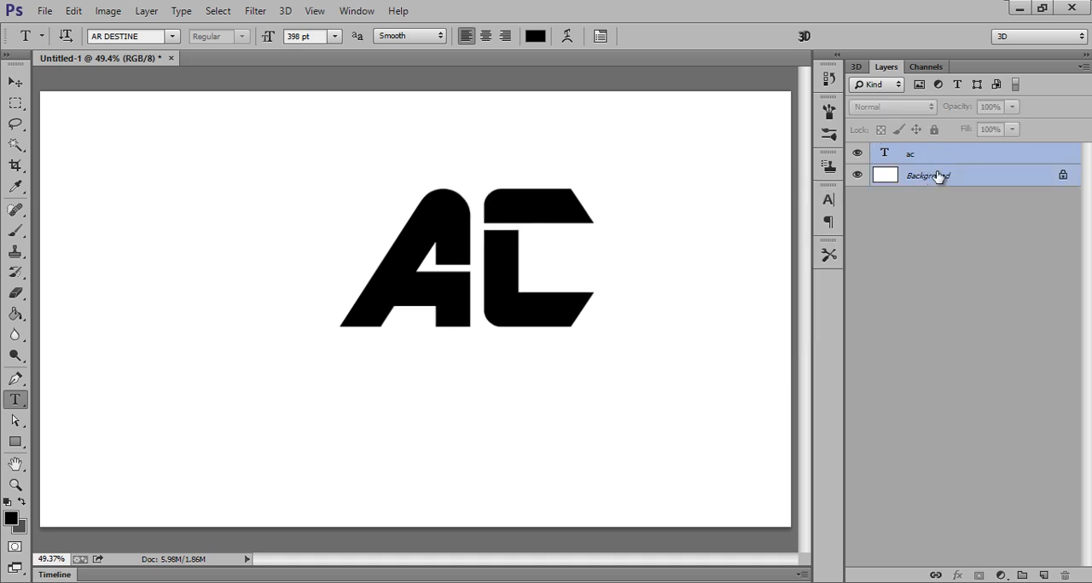
click(10, 84)
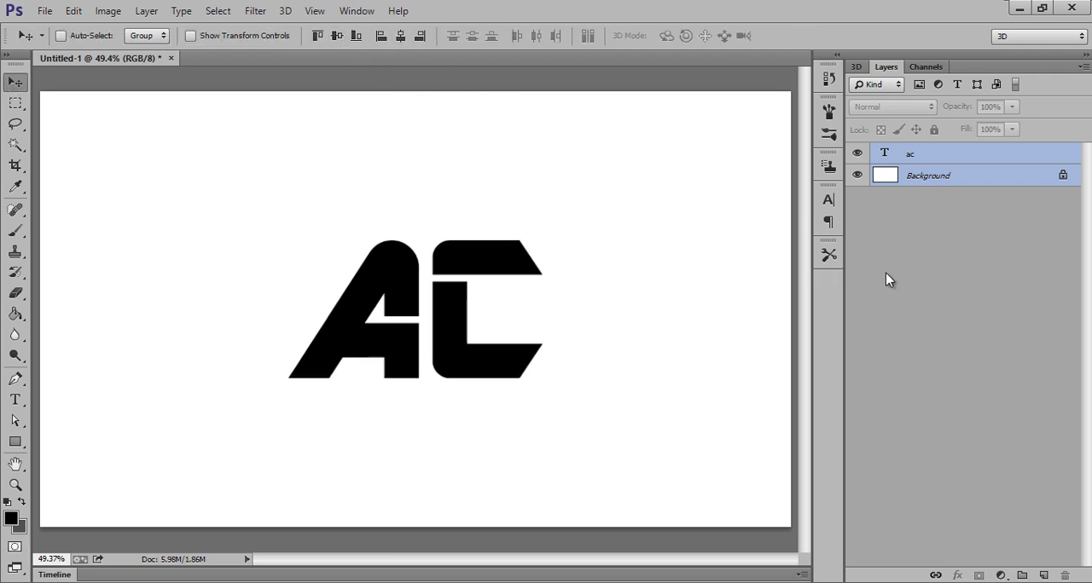
double_click(910, 154)
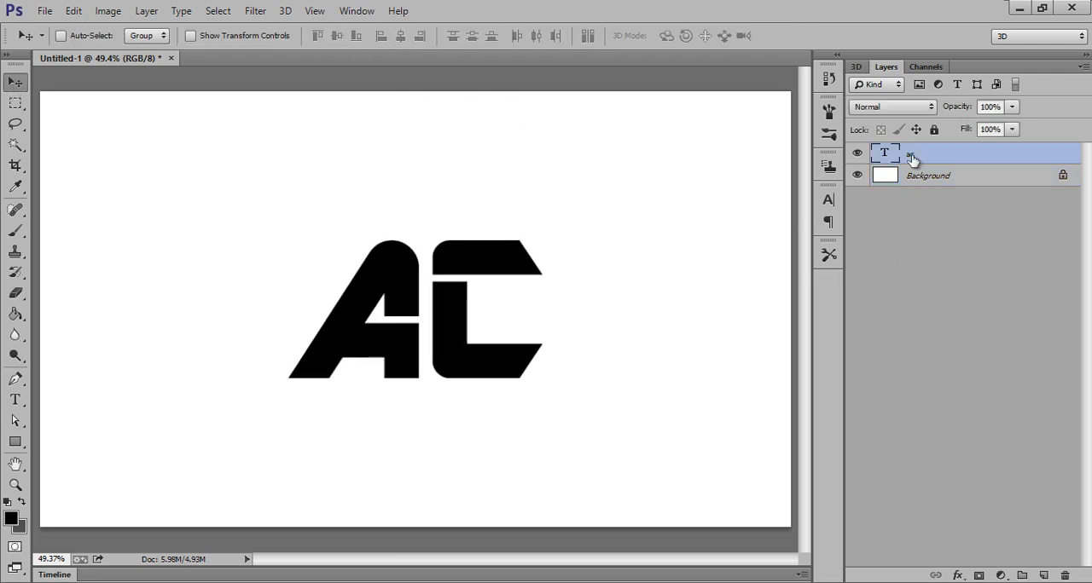
right_click(914, 153)
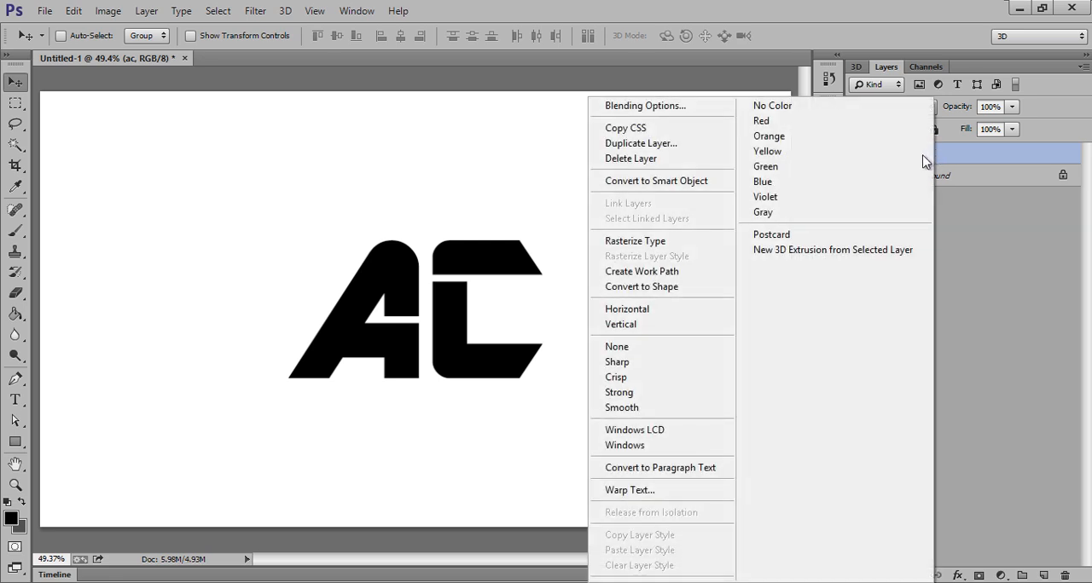
mouse_move(811, 250)
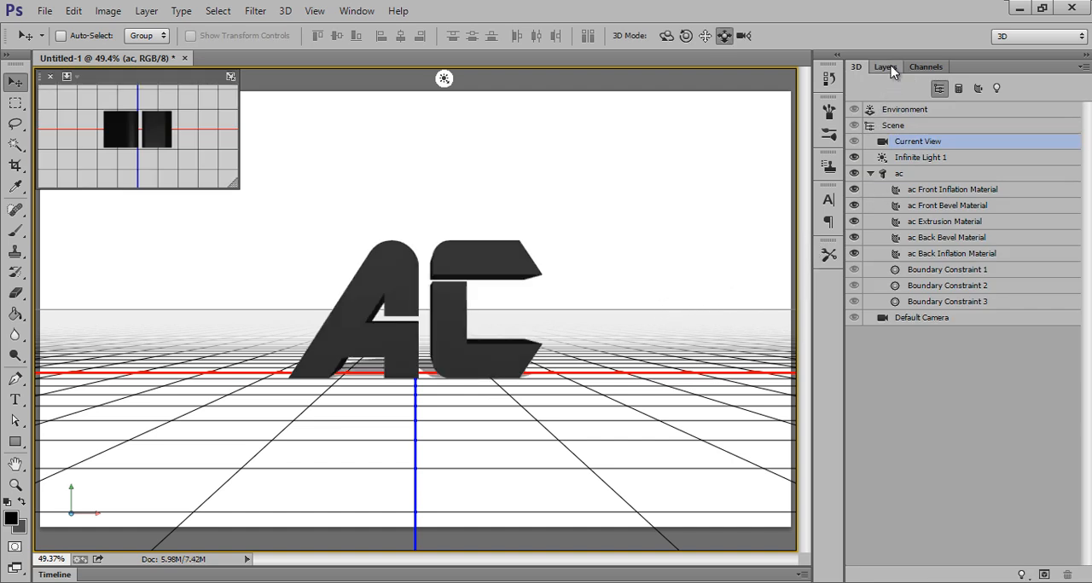
- Turn the Background into a 3D postcard and merge it with the AC 3D layer
click(878, 66)
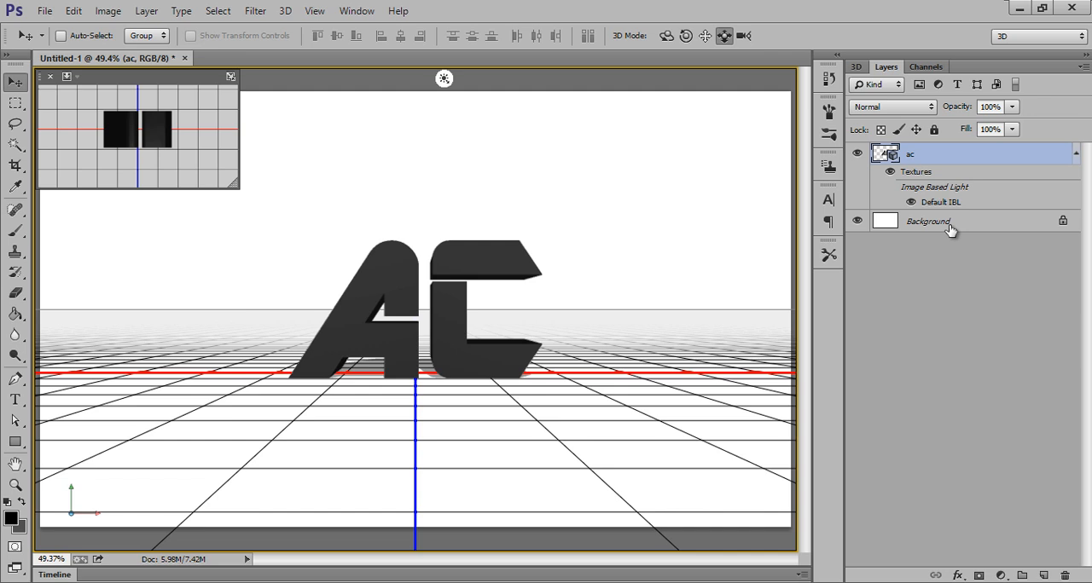
right_click(948, 227)
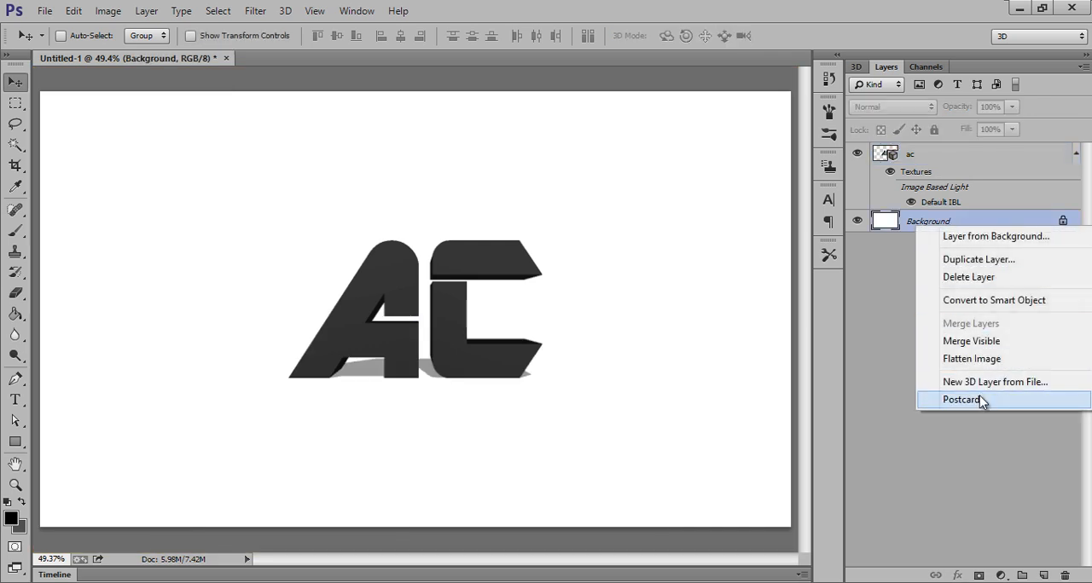
click(954, 400)
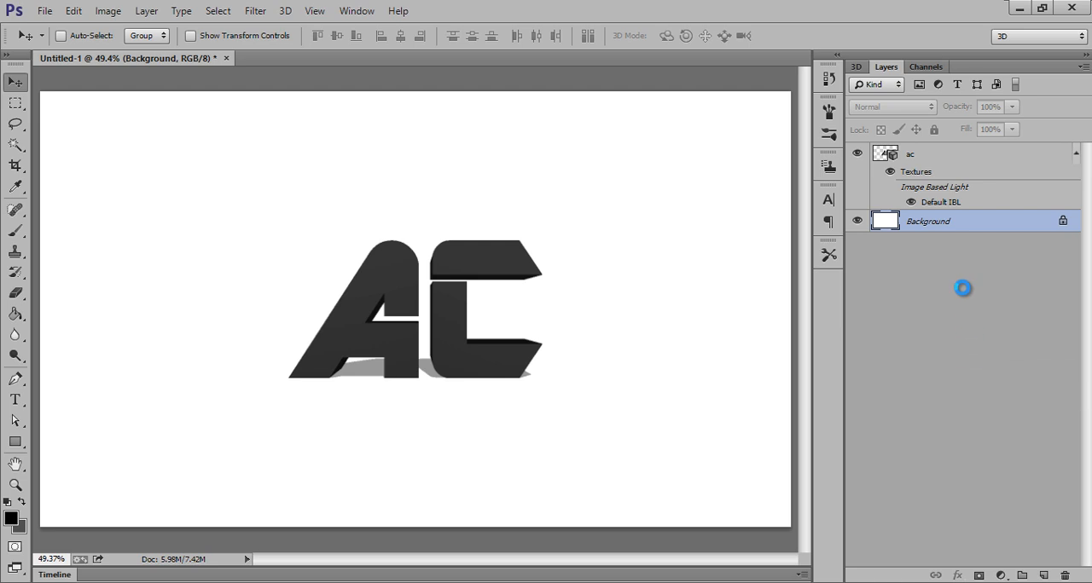
click(856, 65)
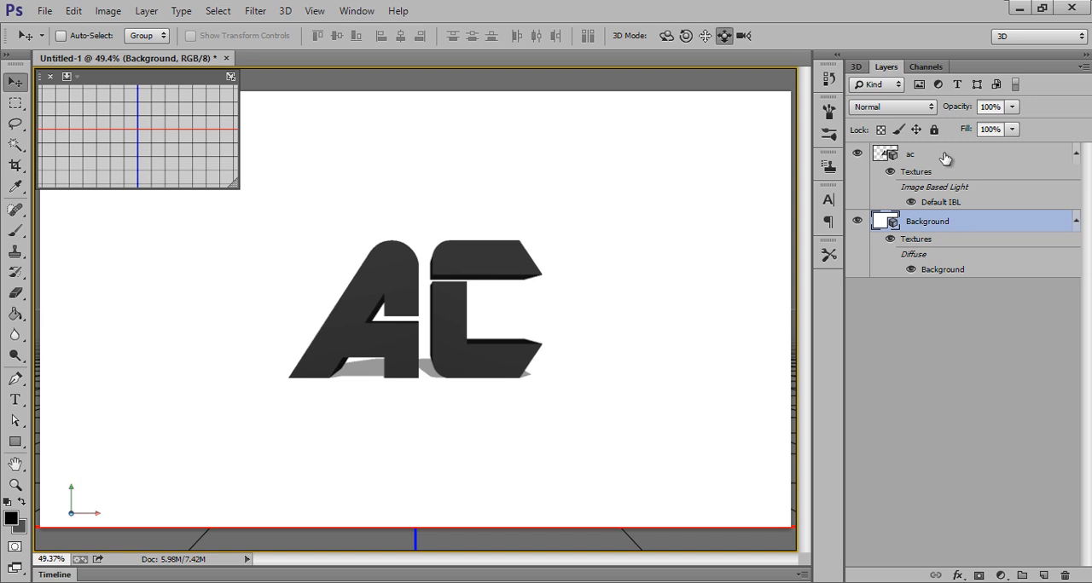
click(910, 154)
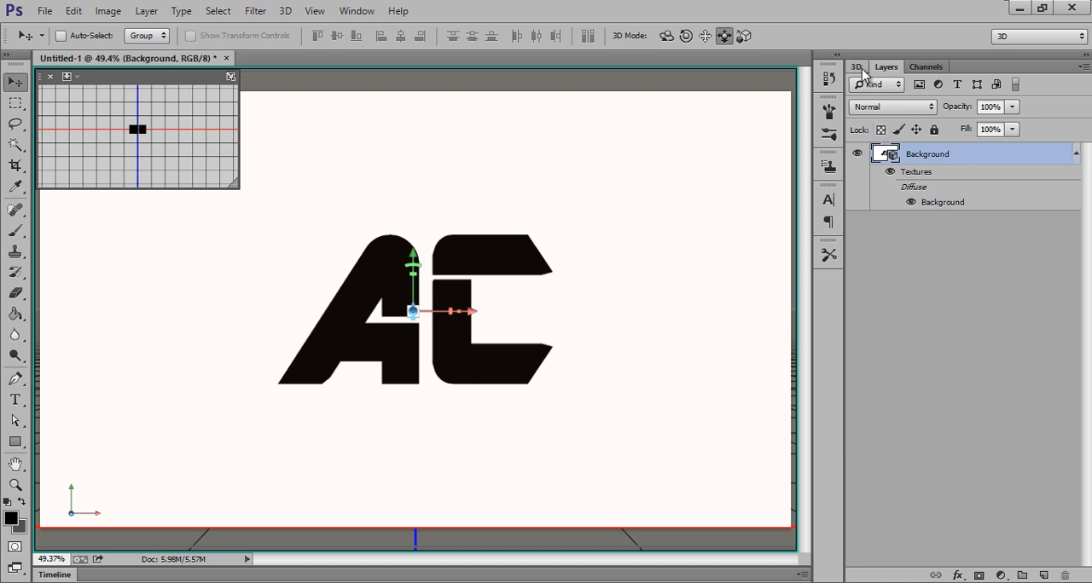
- Render the 3D scene from the 3D menu so AC casts soft shadows
click(861, 64)
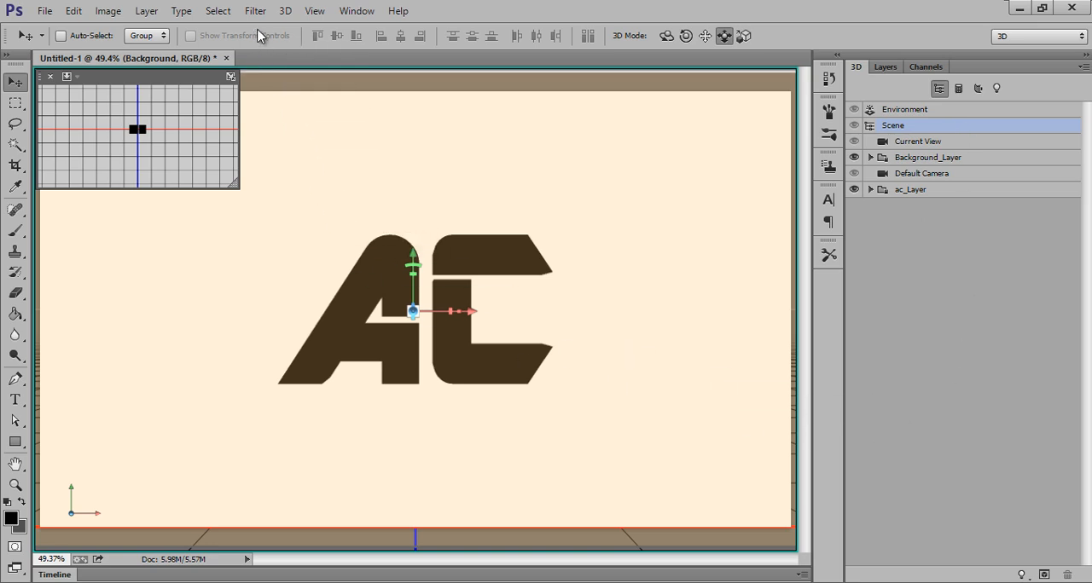
click(284, 11)
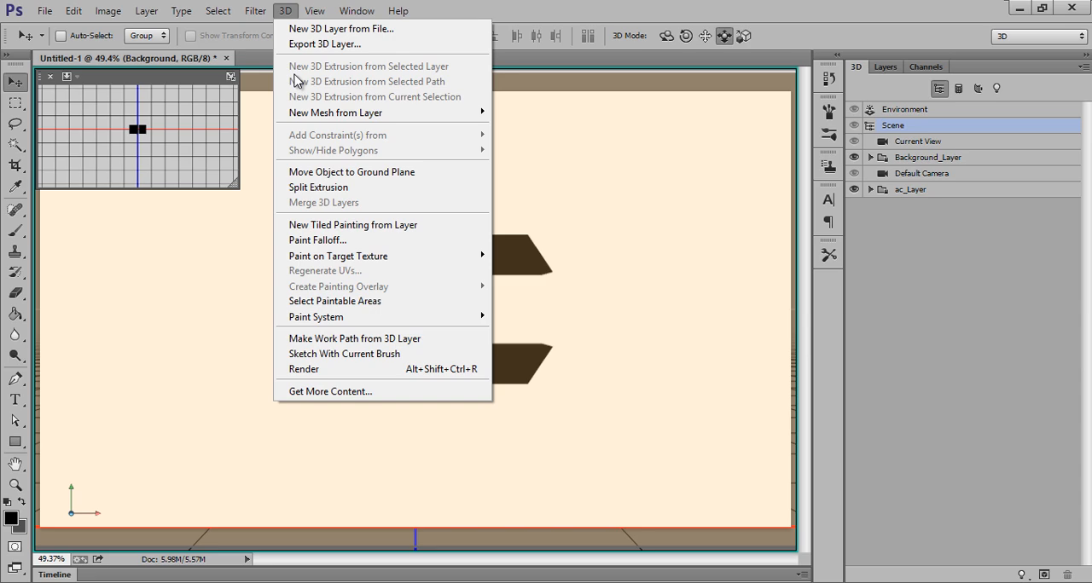
click(304, 369)
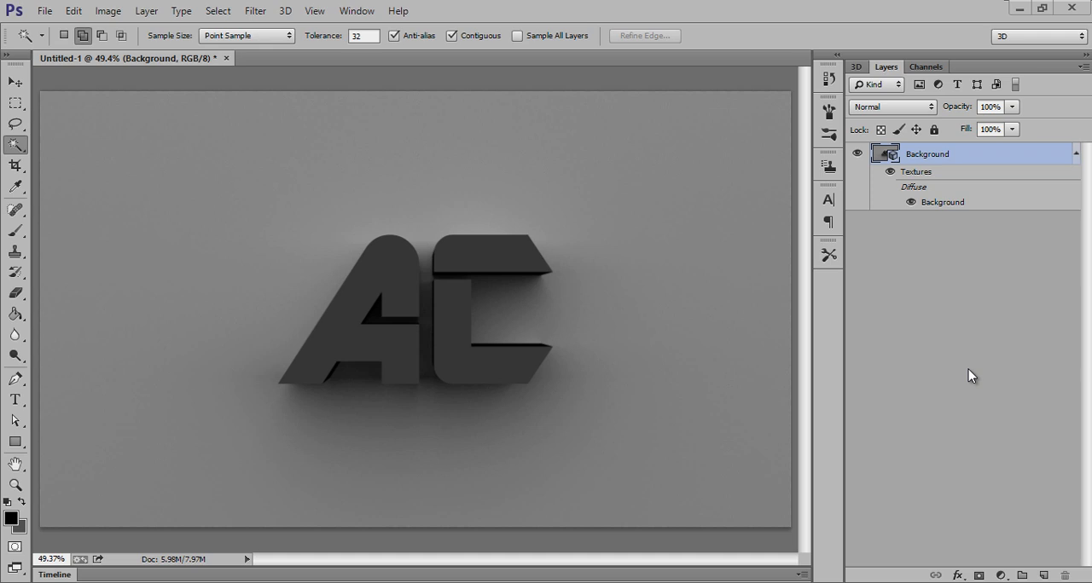
mouse_move(931, 263)
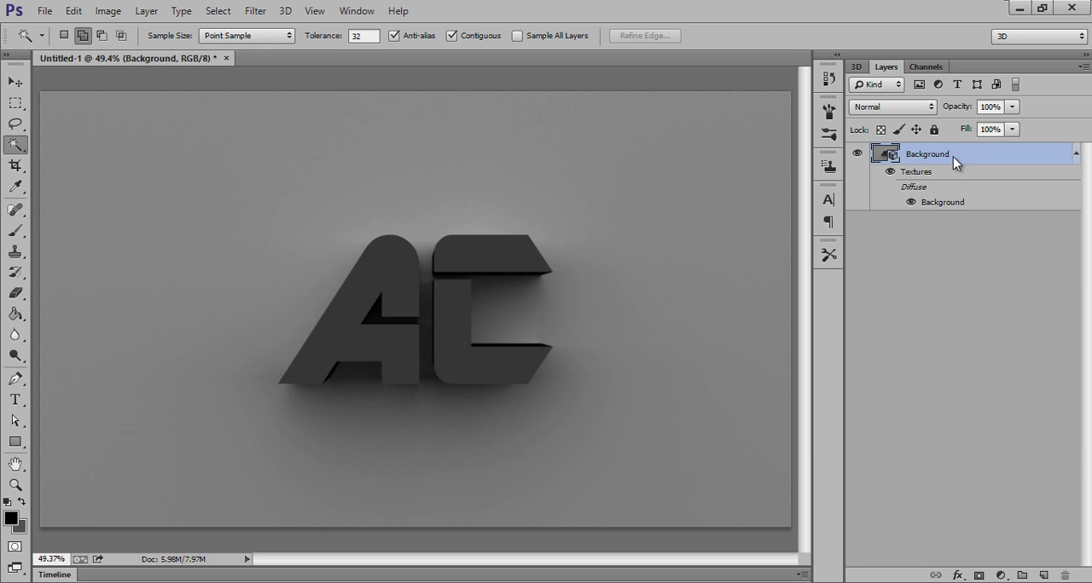
- Rasterize the rendered 3D layer into plain pixels
right_click(953, 155)
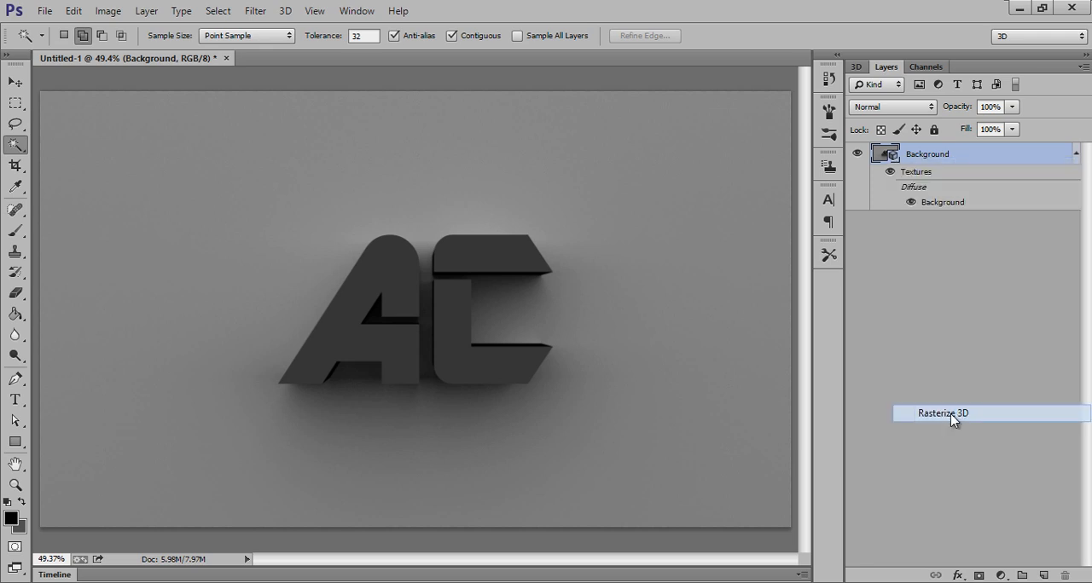
click(949, 414)
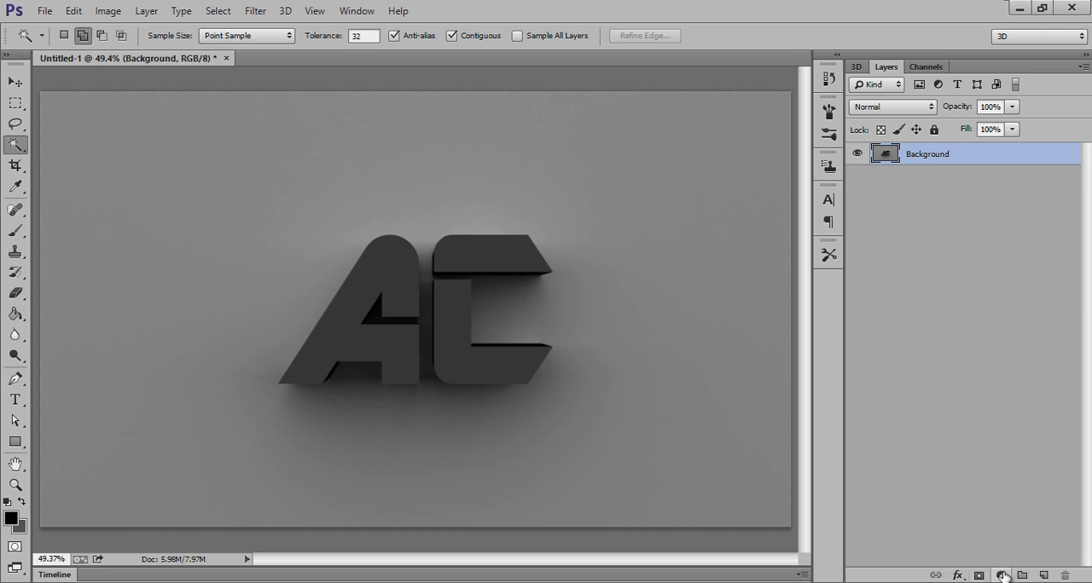
mouse_move(1006, 573)
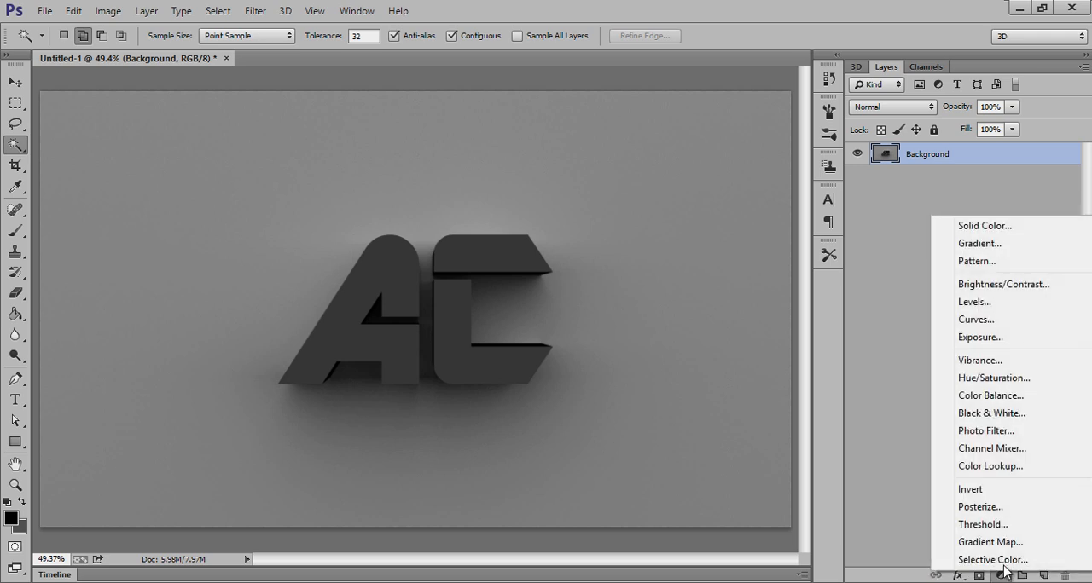
mouse_move(990, 542)
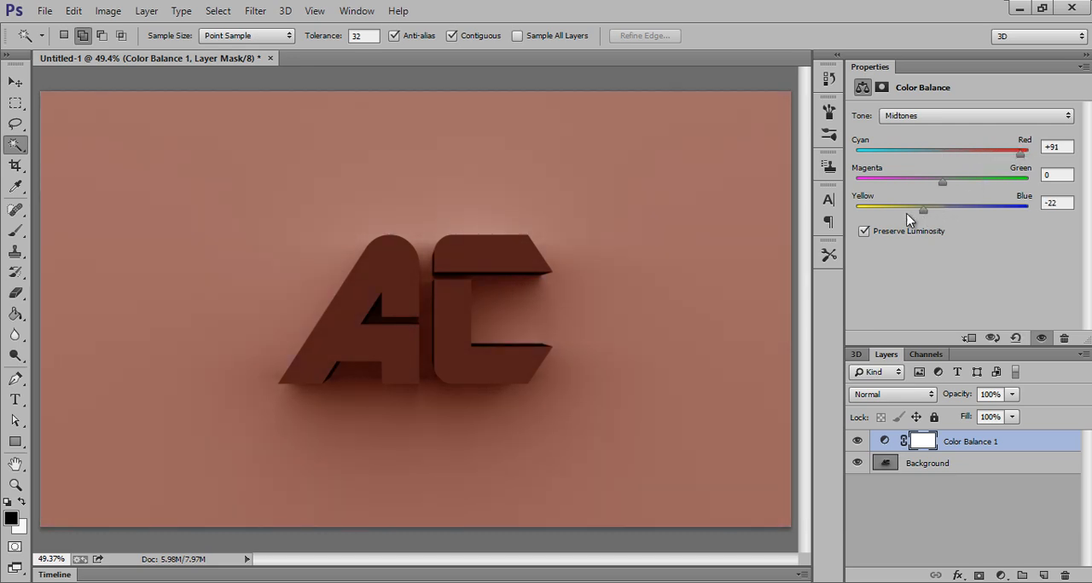
- Set Color Balance midtones to Red +100 and Blue −100 for an orange tint
drag(923, 208, 857, 207)
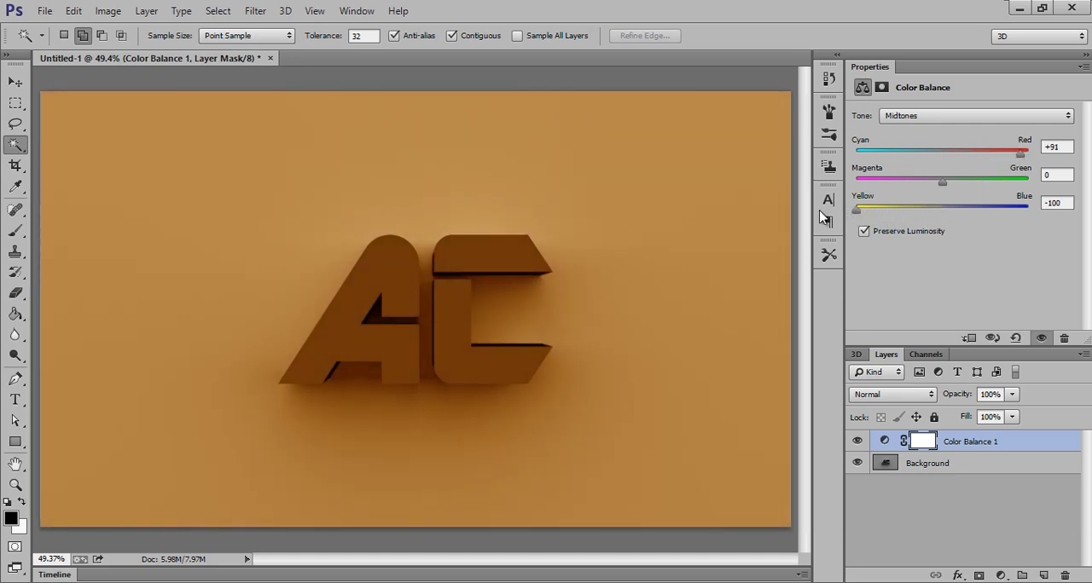
drag(1020, 151, 1028, 151)
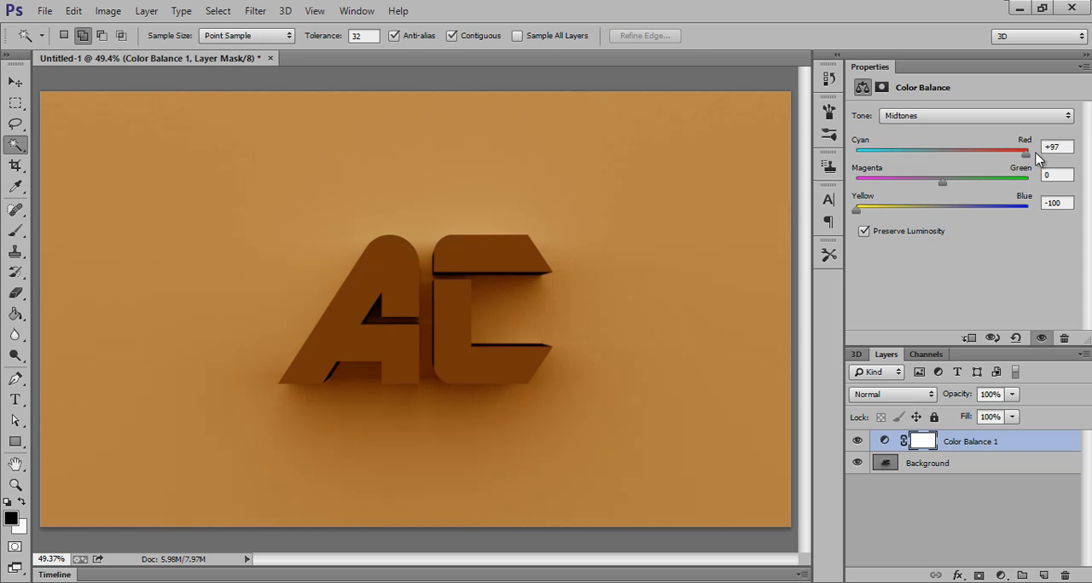
drag(1026, 151, 988, 151)
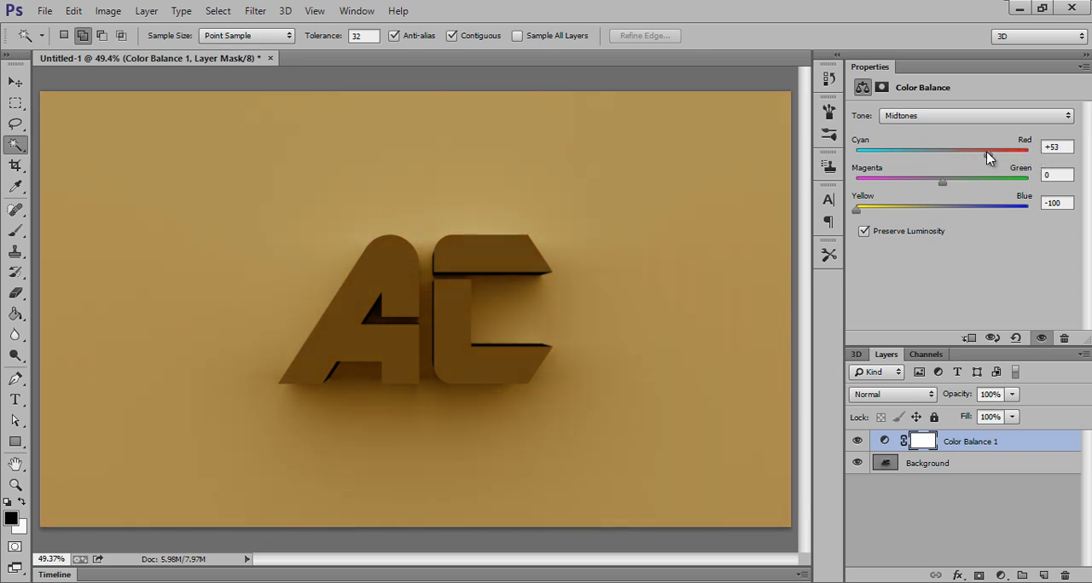
drag(985, 151, 1027, 151)
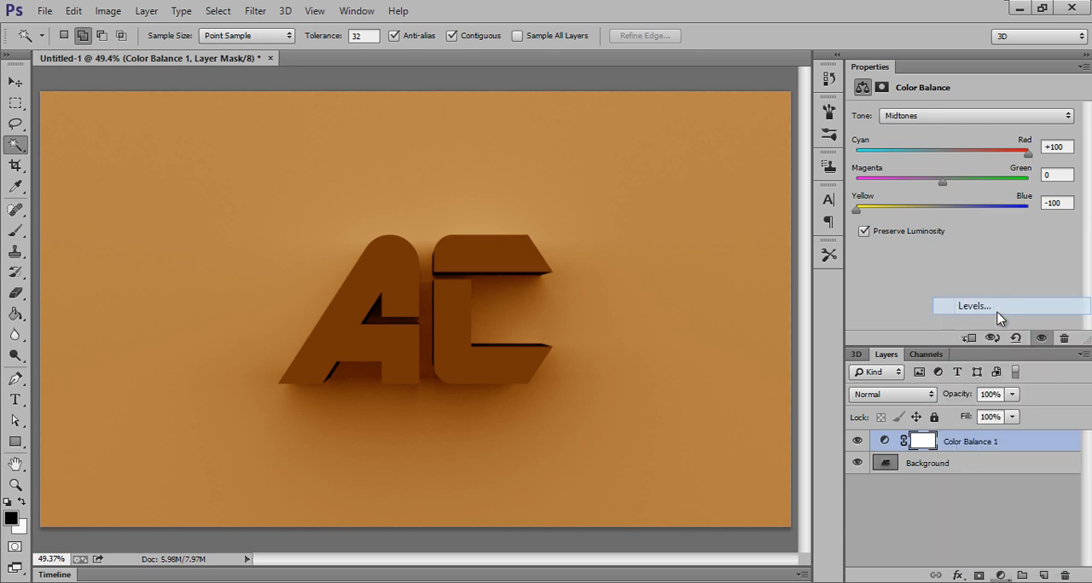
- Add a Levels adjustment with input levels 4, 1.08 and 178
click(973, 306)
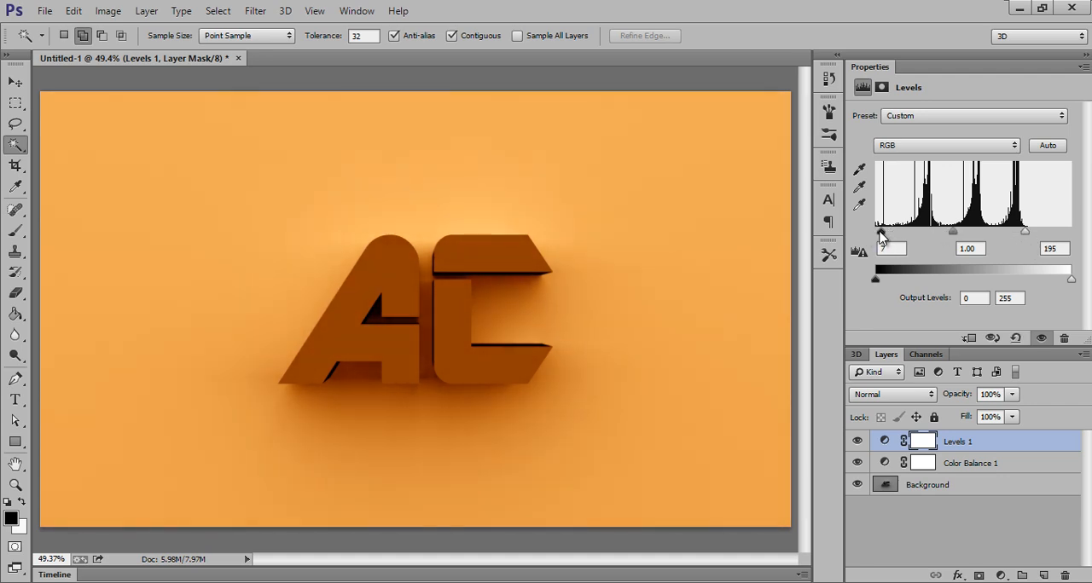
drag(952, 230, 939, 230)
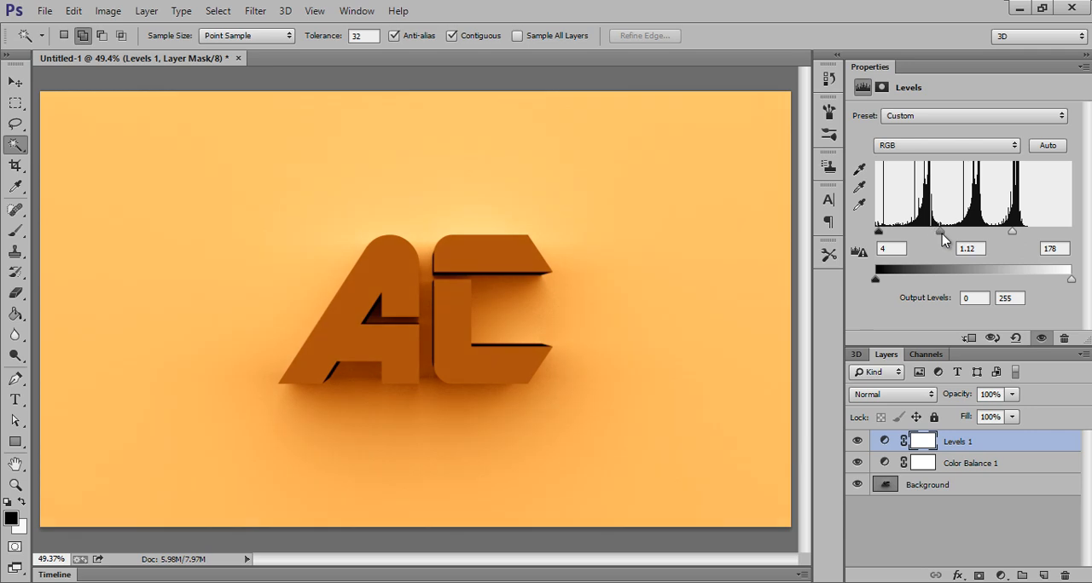
drag(941, 232, 940, 232)
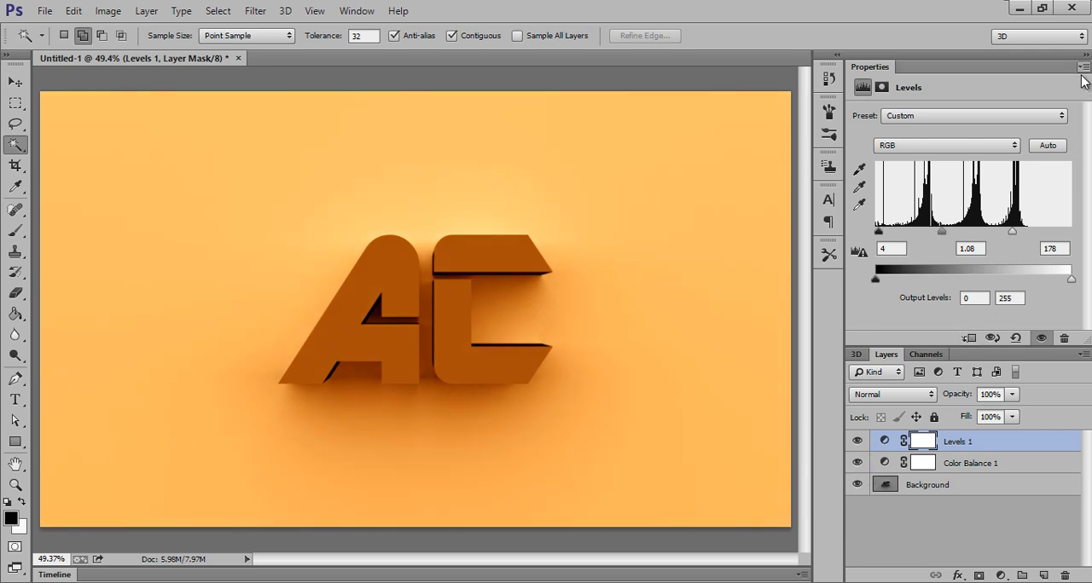
click(856, 463)
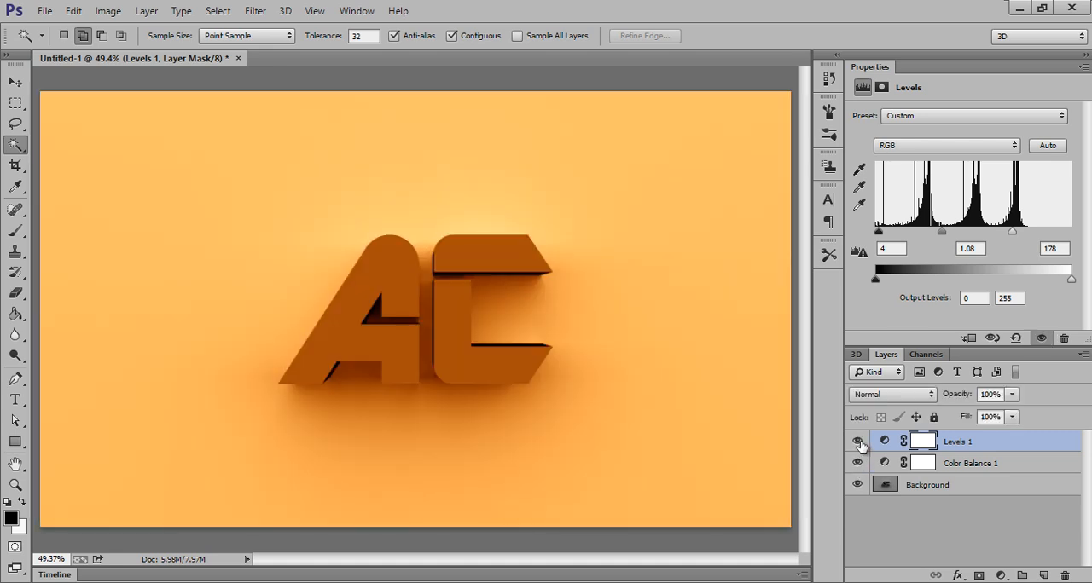
mouse_move(858, 441)
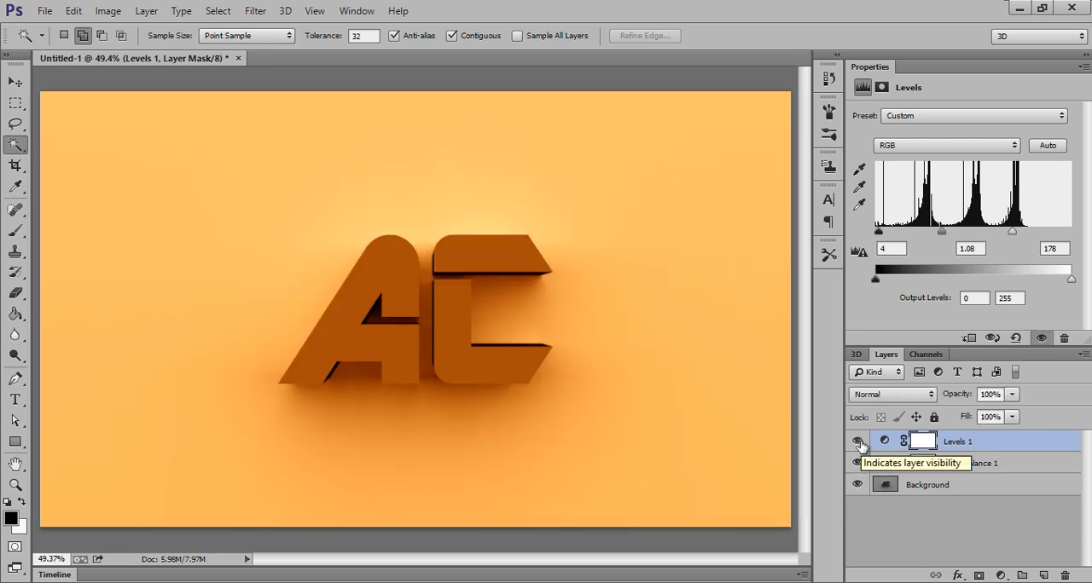
click(857, 441)
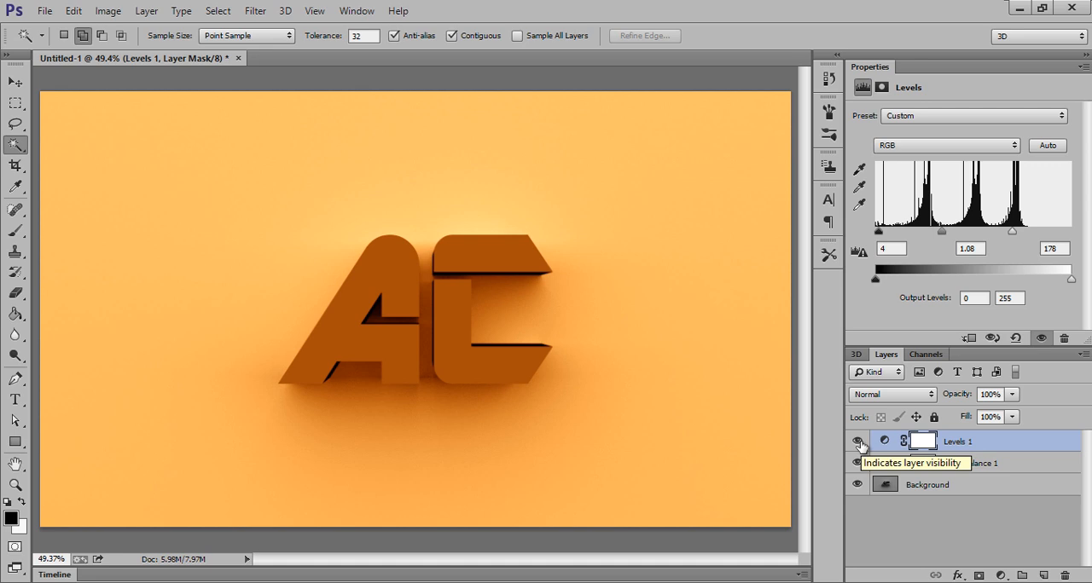